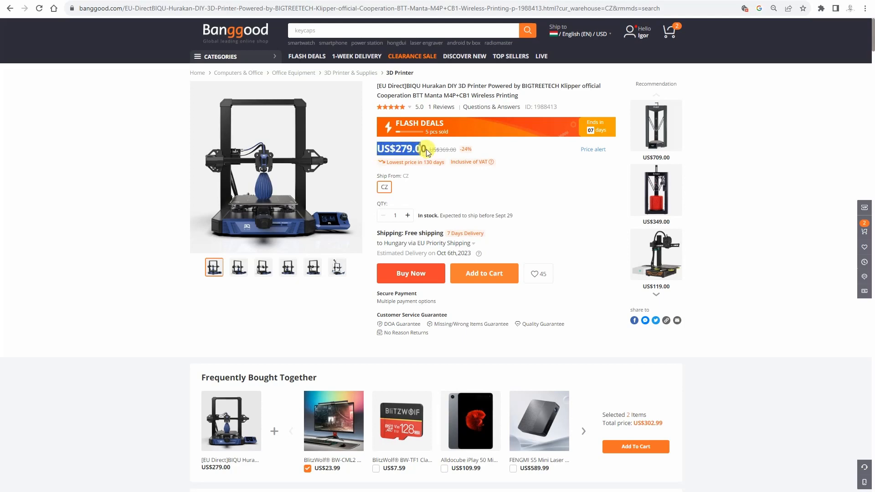
Scroll the Hurakan Overview past quiet printing, heated bed and runout sensor to Light up Your Prints.
{"action": "scroll", "scroll_direction": "down", "scroll_amount": 3}
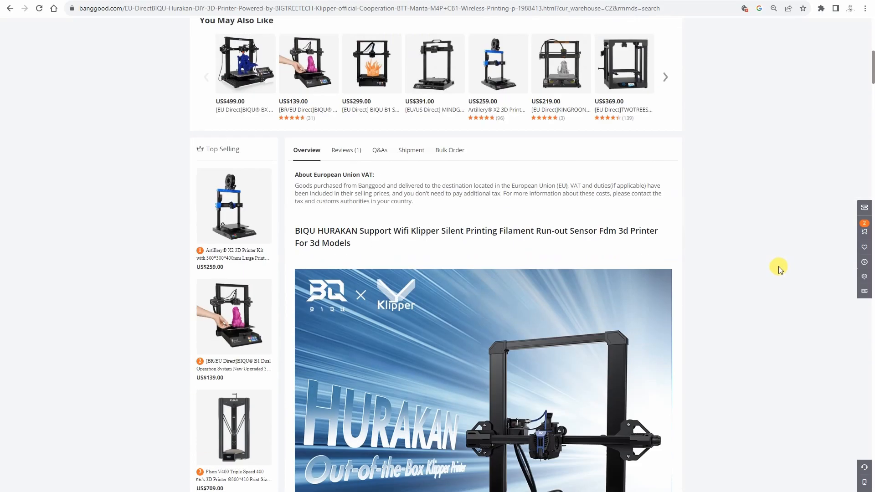
{"action": "scroll", "scroll_direction": "down", "scroll_amount": 3}
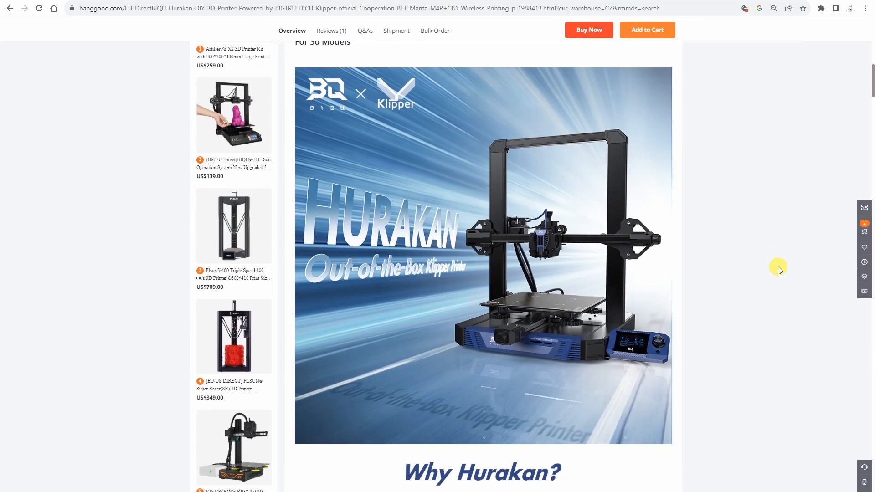
{"action": "scroll", "scroll_direction": "down", "scroll_amount": 3}
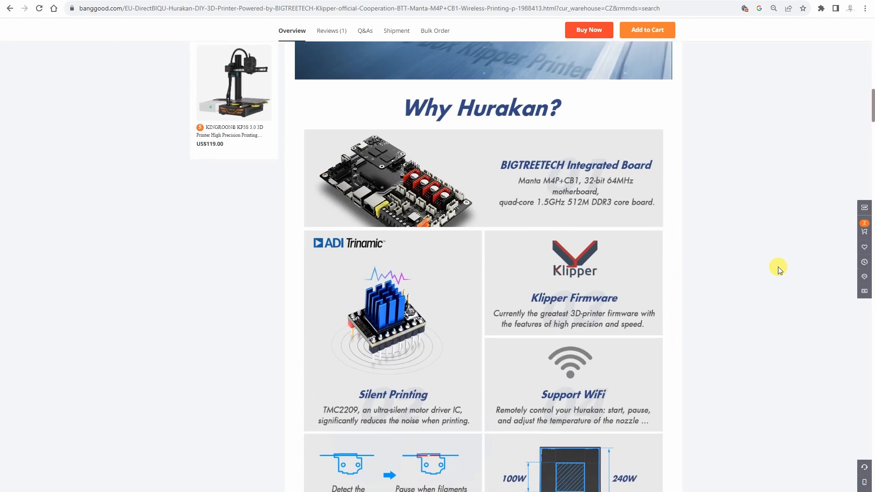
{"action": "scroll", "scroll_direction": "down", "scroll_amount": 3}
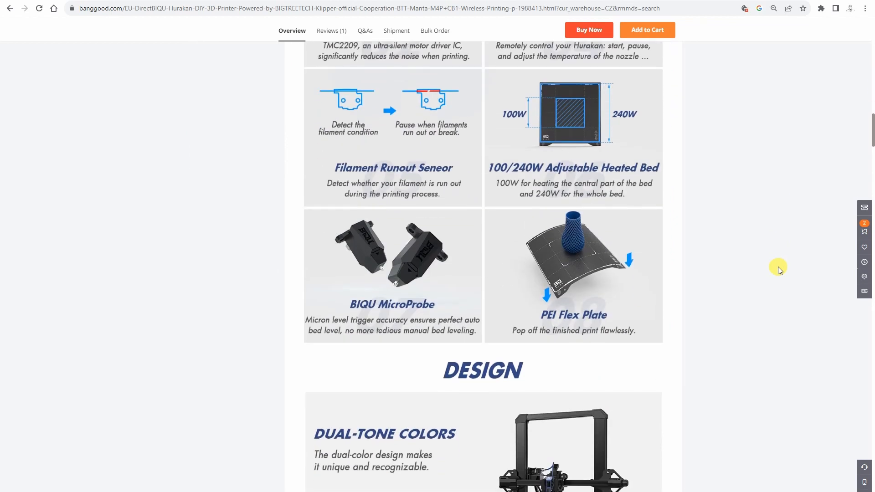
{"action": "scroll", "scroll_direction": "down", "scroll_amount": 3}
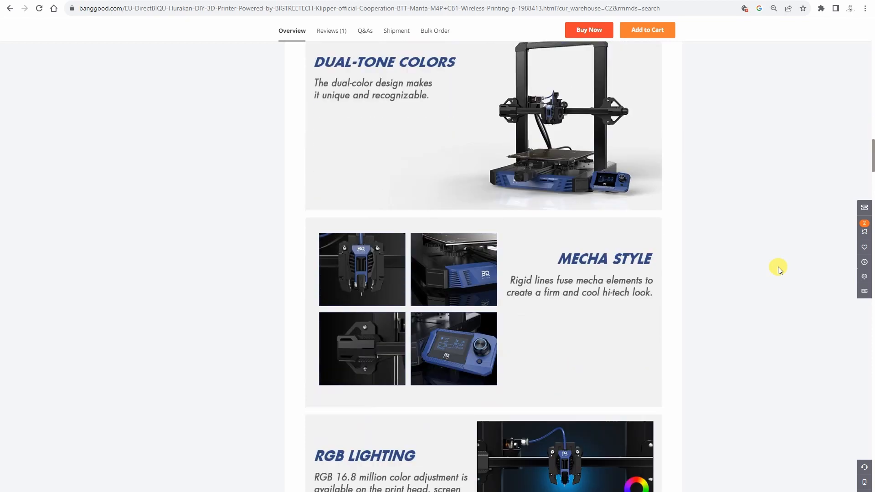
{"action": "scroll", "scroll_direction": "down", "scroll_amount": 3}
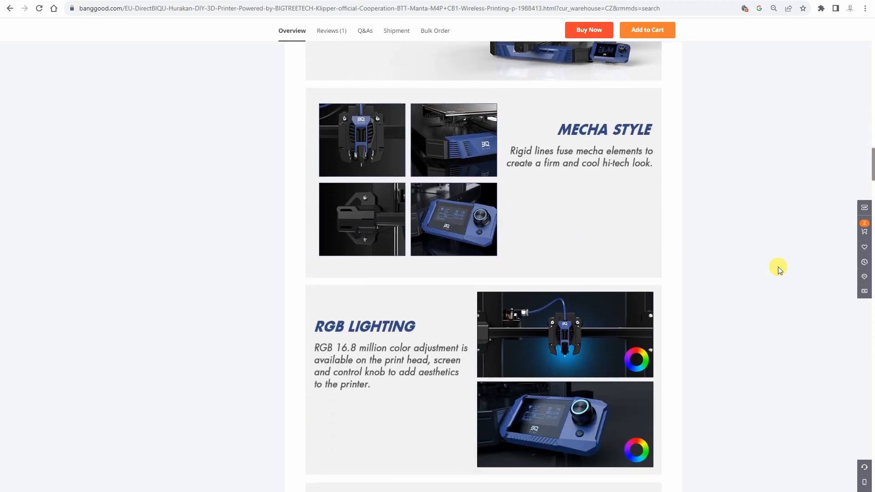
{"action": "scroll", "scroll_direction": "down", "scroll_amount": 3}
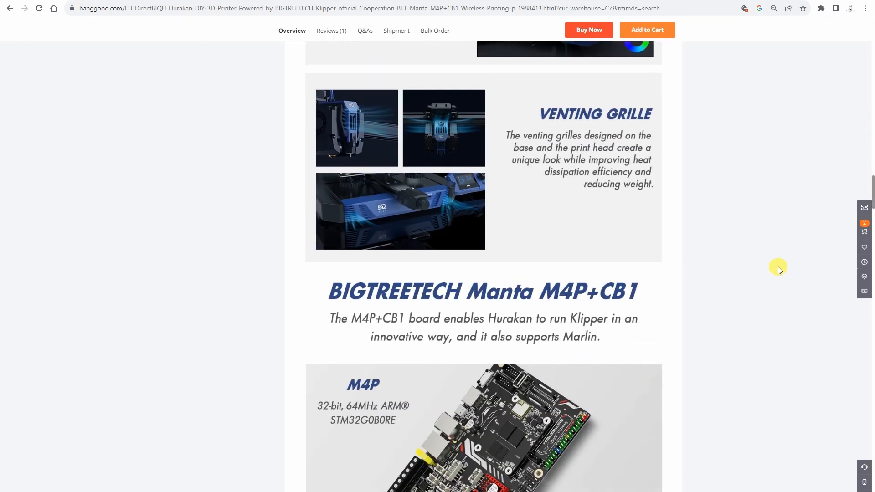
{"action": "scroll", "scroll_direction": "down", "scroll_amount": 3}
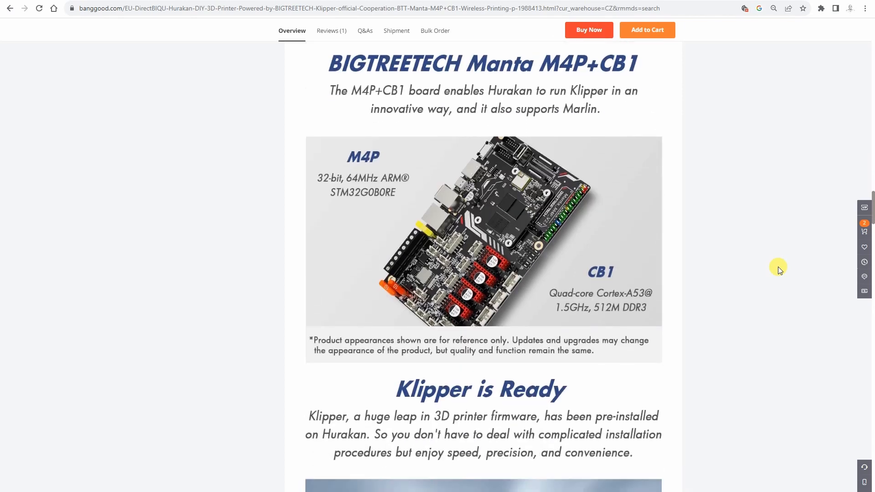
{"action": "scroll", "scroll_direction": "down", "scroll_amount": 3}
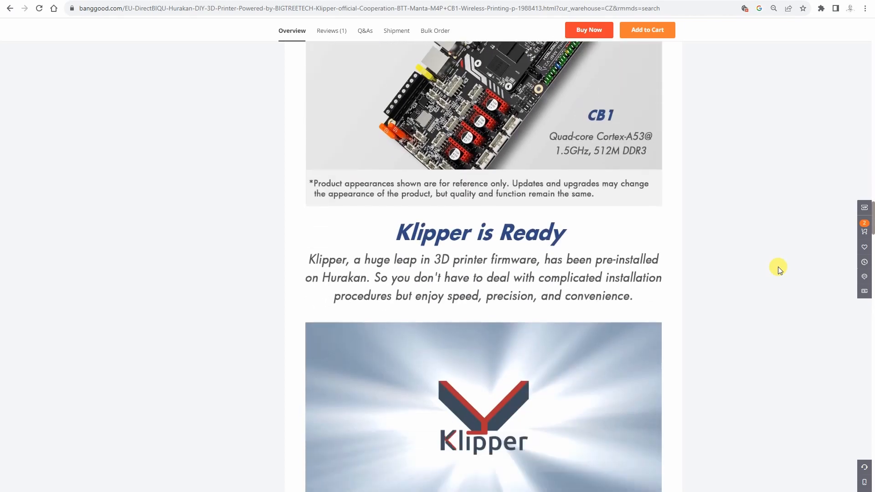
{"action": "scroll", "scroll_direction": "down", "scroll_amount": 3}
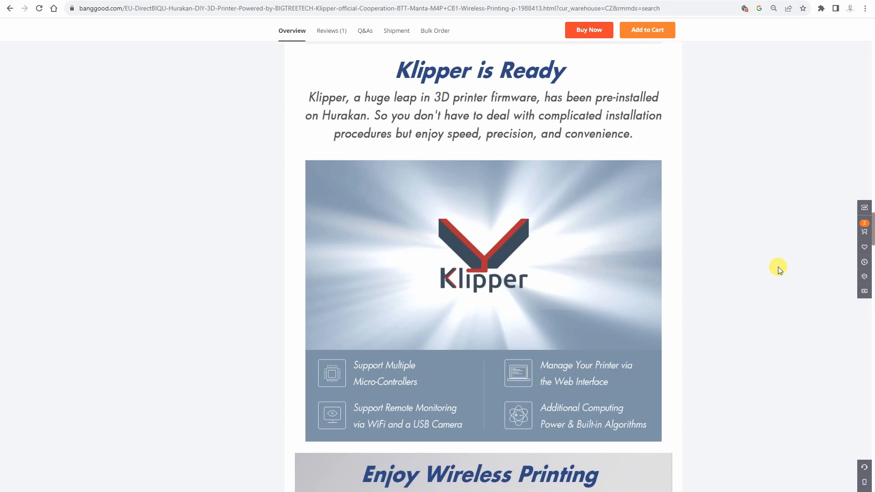
{"action": "scroll", "scroll_direction": "down", "scroll_amount": 3}
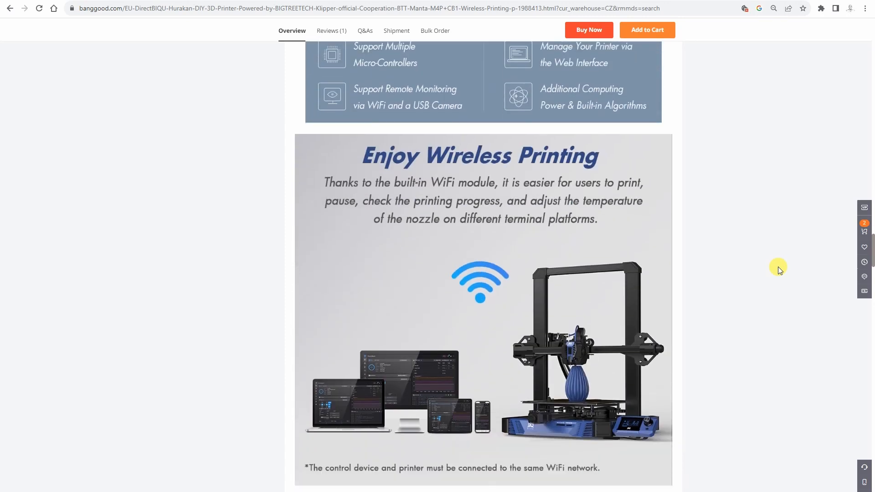
{"action": "scroll", "scroll_direction": "down", "scroll_amount": 3}
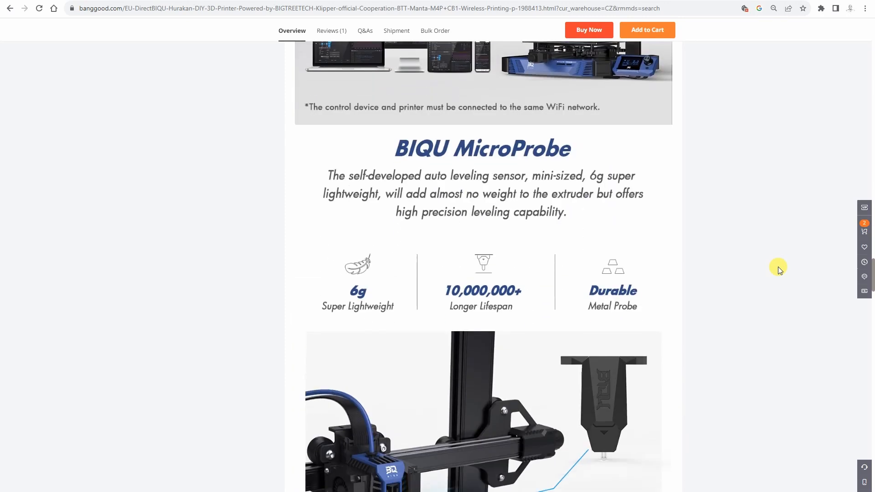
{"action": "scroll", "scroll_direction": "down", "scroll_amount": 3}
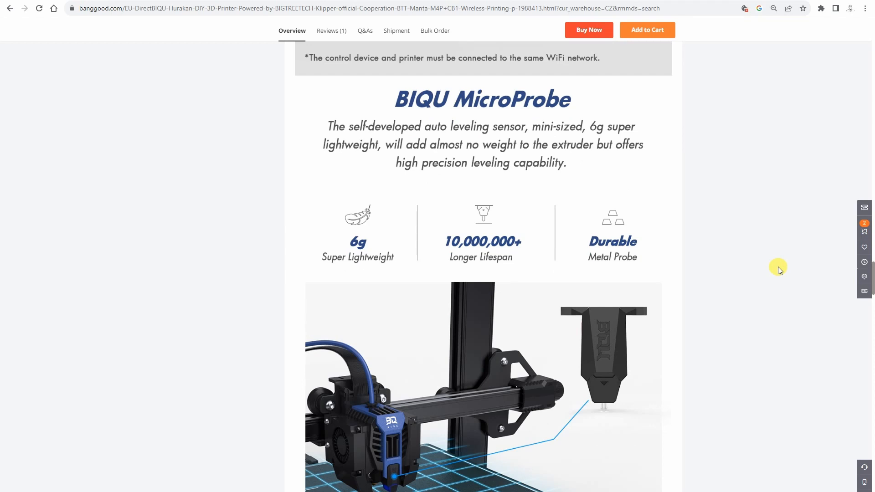
{"action": "scroll", "scroll_direction": "down", "scroll_amount": 3}
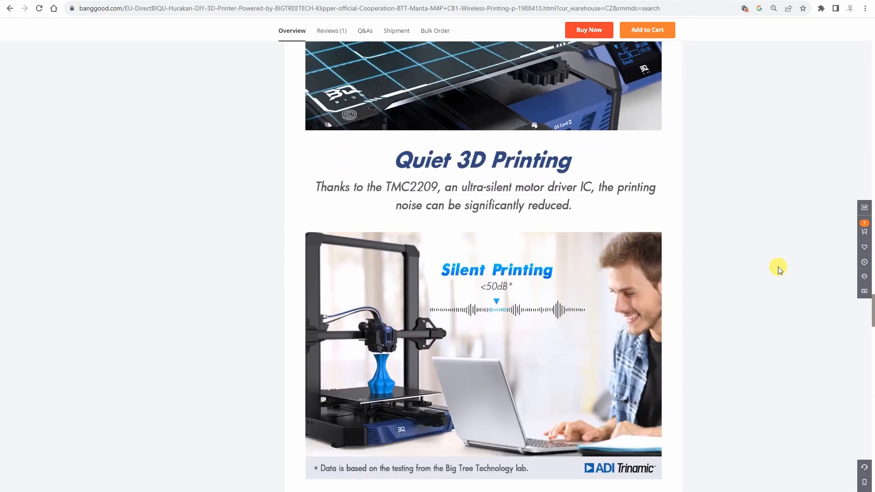
{"action": "scroll", "scroll_direction": "down", "scroll_amount": 3}
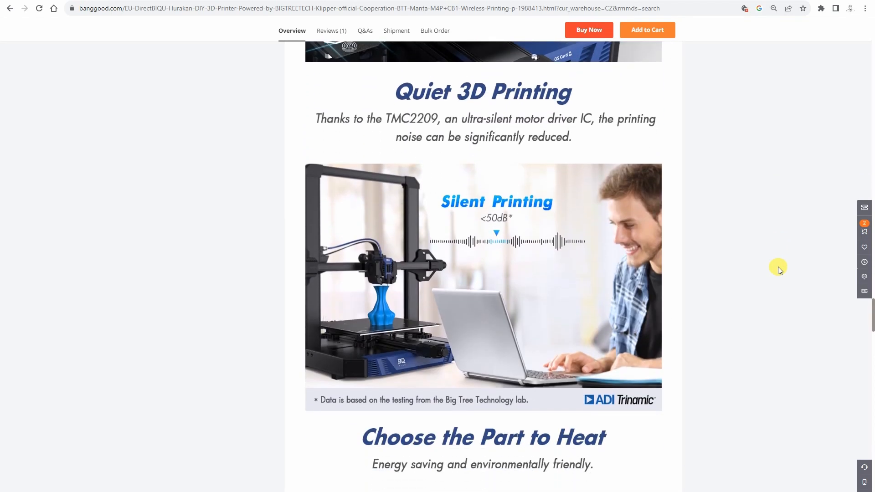
{"action": "scroll", "scroll_direction": "down", "scroll_amount": 3}
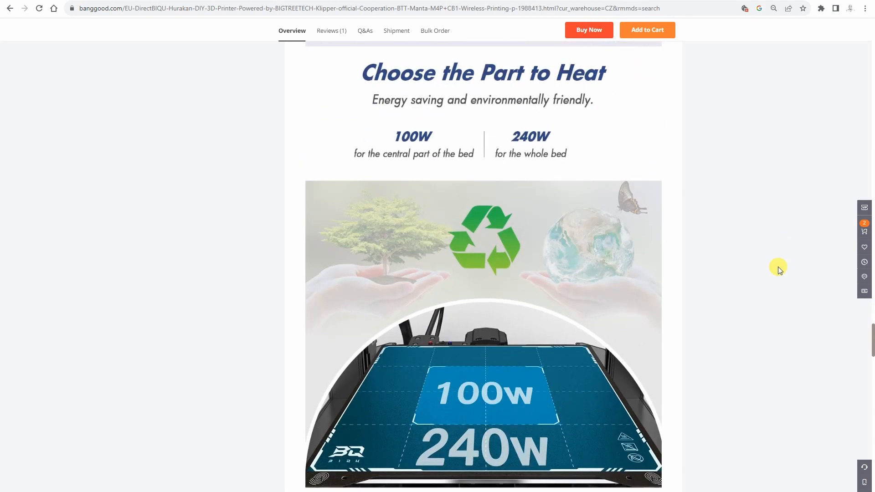
{"action": "scroll", "scroll_direction": "down", "scroll_amount": 3}
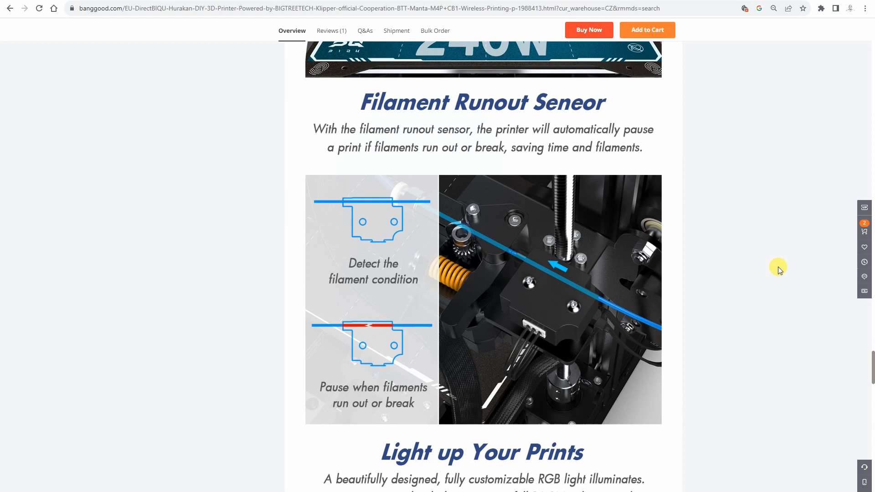
{"action": "scroll", "scroll_direction": "down", "scroll_amount": 3}
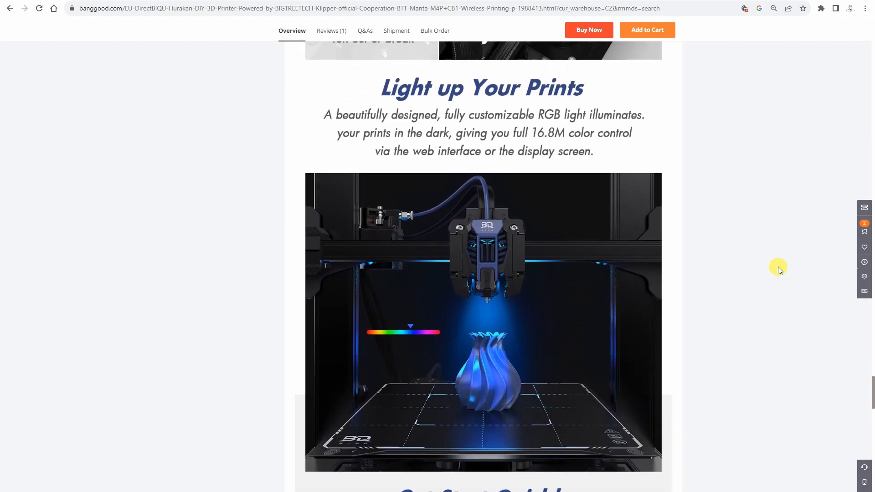
{"action": "scroll", "scroll_direction": "down", "scroll_amount": 3}
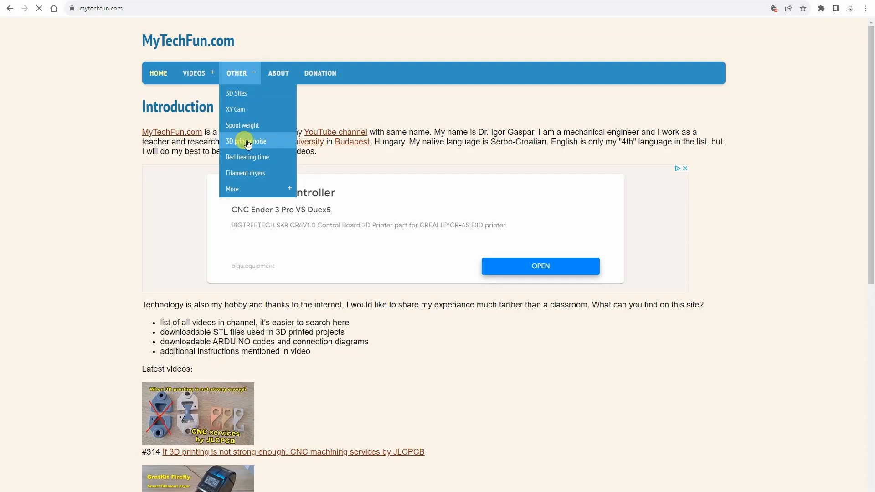
Open MyTechFun's 3D printer noise comparison and check the decibel Results table.
{"action": "left_click", "coordinate": [247, 141]}
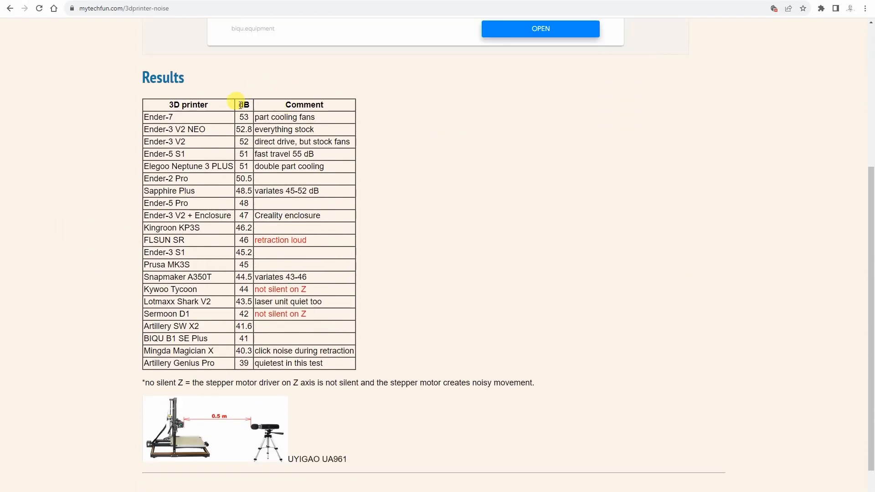
{"action": "mouse_move", "coordinate": [352, 372]}
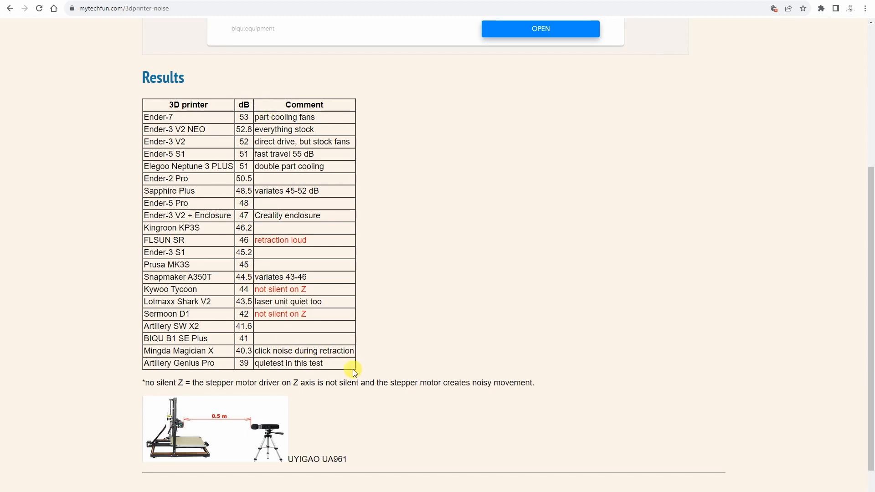
{"action": "left_click", "coordinate": [539, 28]}
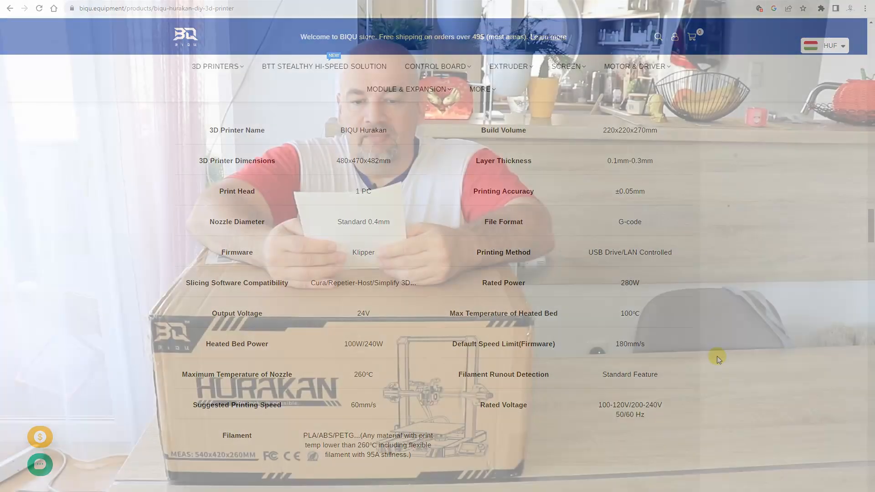
Scroll from the Hurakan specification table down to Upgradeable Hardware showing the ADXL 345.
{"action": "scroll", "scroll_direction": "down", "scroll_amount": 3}
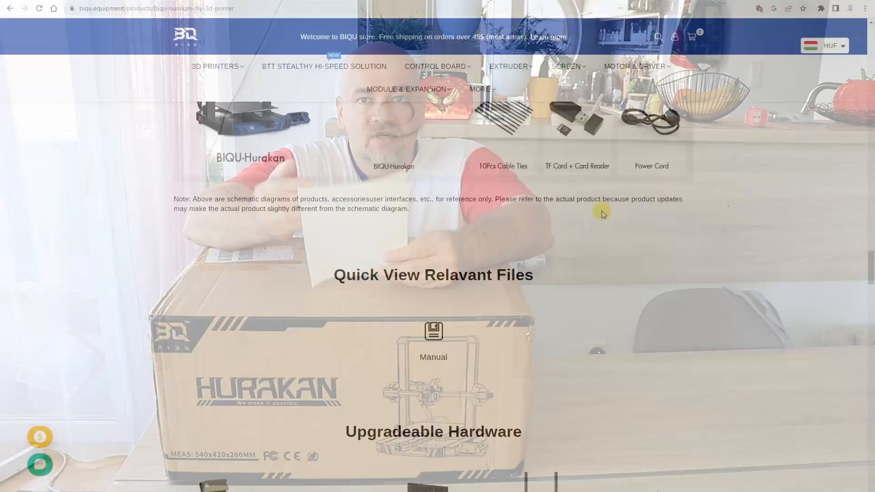
{"action": "scroll", "scroll_direction": "down", "scroll_amount": 3}
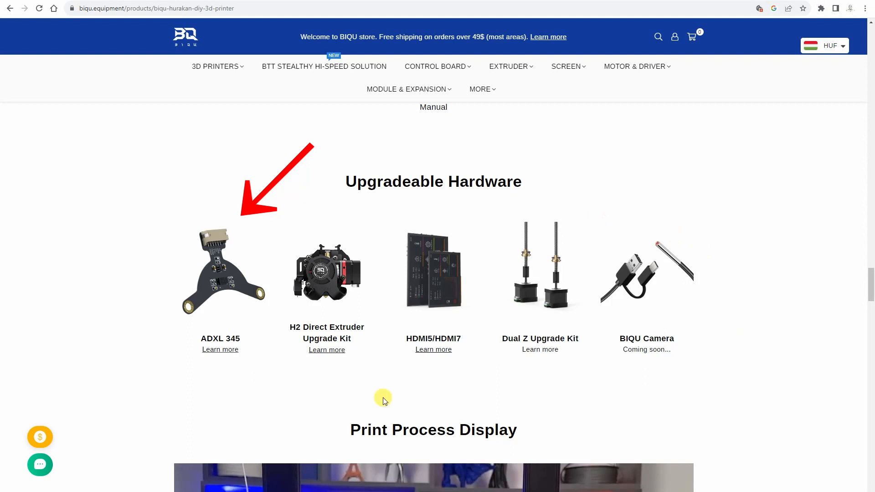
{"action": "mouse_move", "coordinate": [251, 406]}
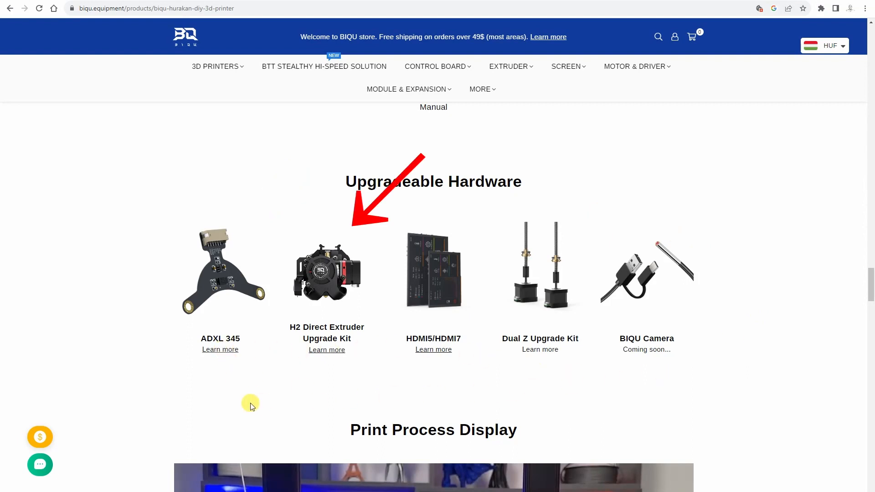
{"action": "mouse_move", "coordinate": [583, 373]}
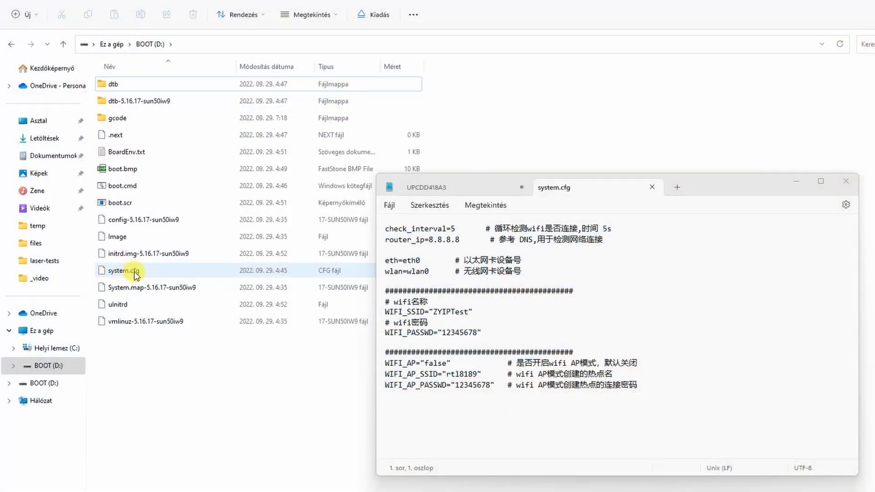
Select the ZYIPTest value on the WIFI_SSID line of system.cfg.
{"action": "double_click", "coordinate": [451, 311]}
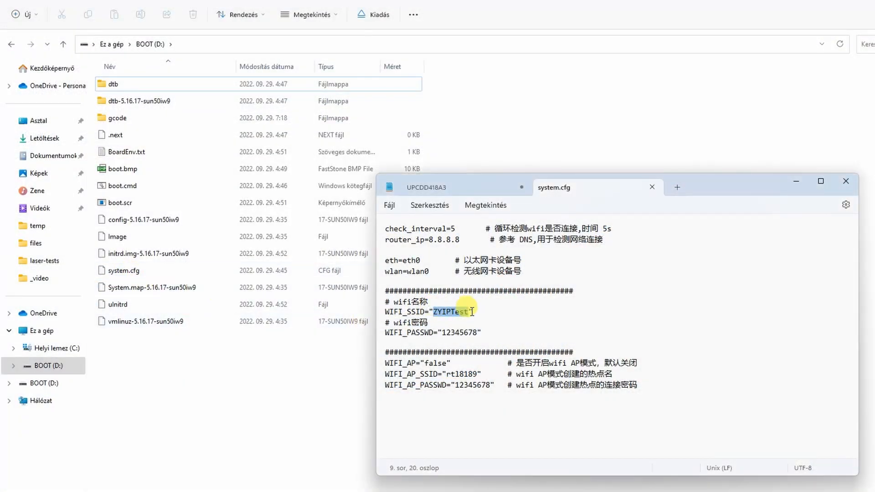